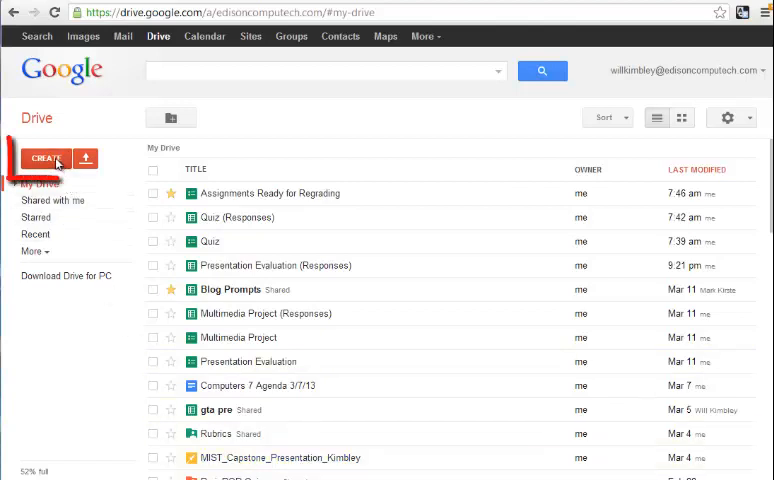
Create a new Form from Google Drive's Create menu
{"action": "left_click", "coordinate": [46, 158]}
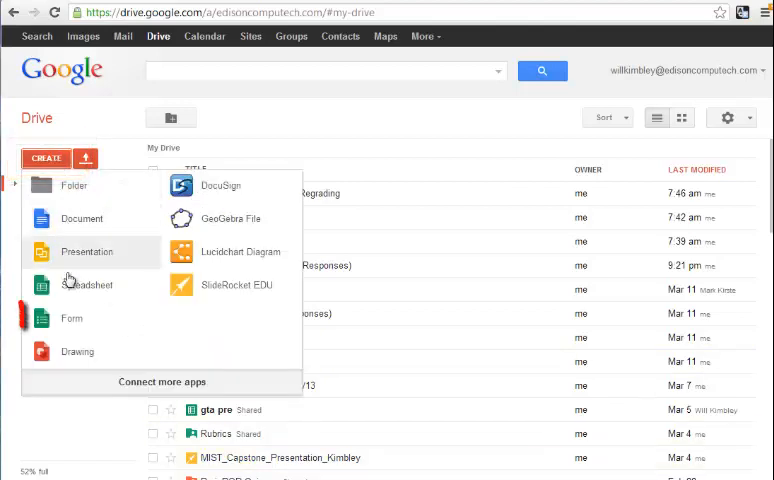
{"action": "left_click", "coordinate": [72, 318]}
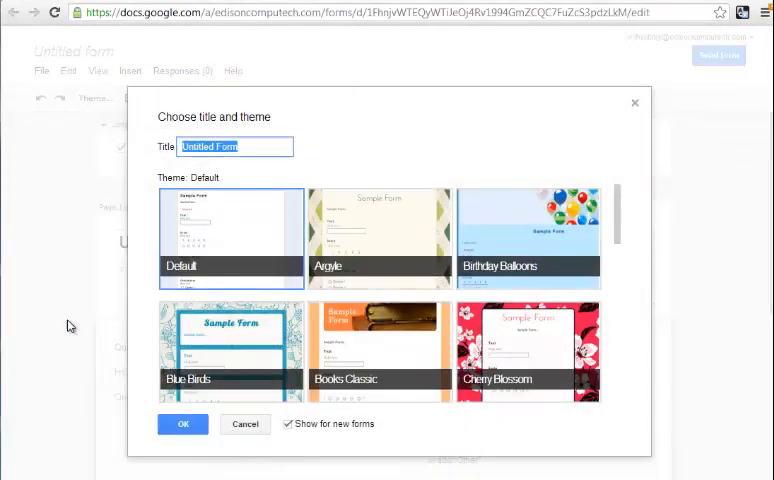
Title the form 'Quiz' with the default theme and confirm
{"action": "type", "text": "Qui"}
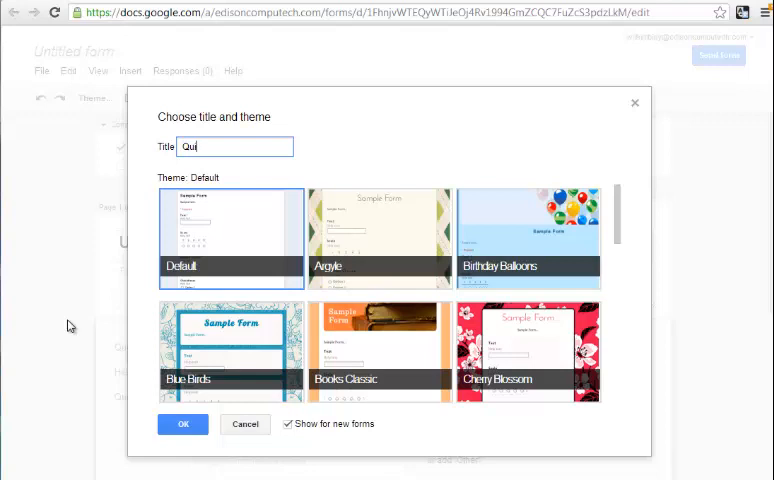
{"action": "type", "text": "z"}
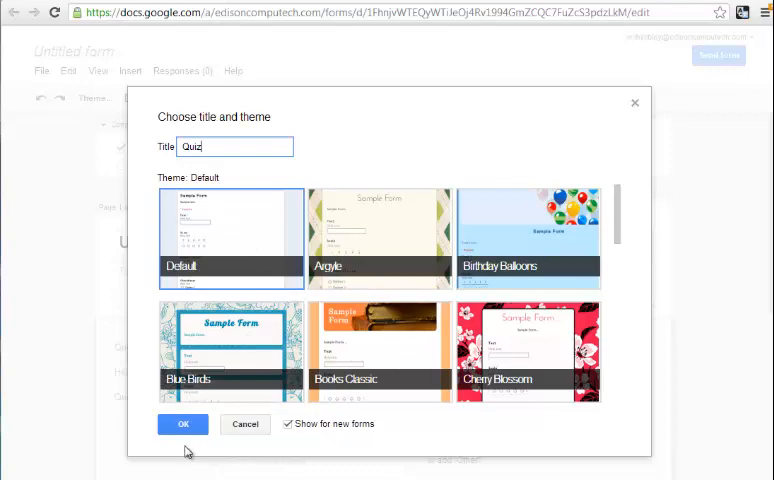
{"action": "left_click", "coordinate": [184, 424]}
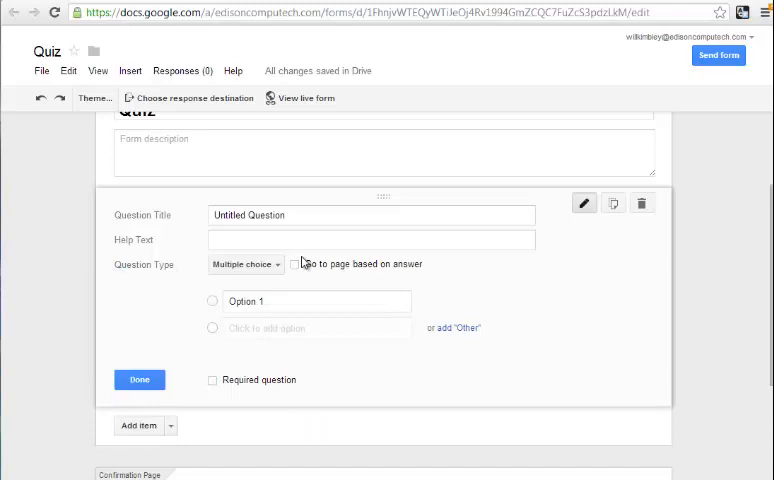
Make the first question 'What color is the sky?' and keep it as multiple choice
{"action": "left_click", "coordinate": [310, 214]}
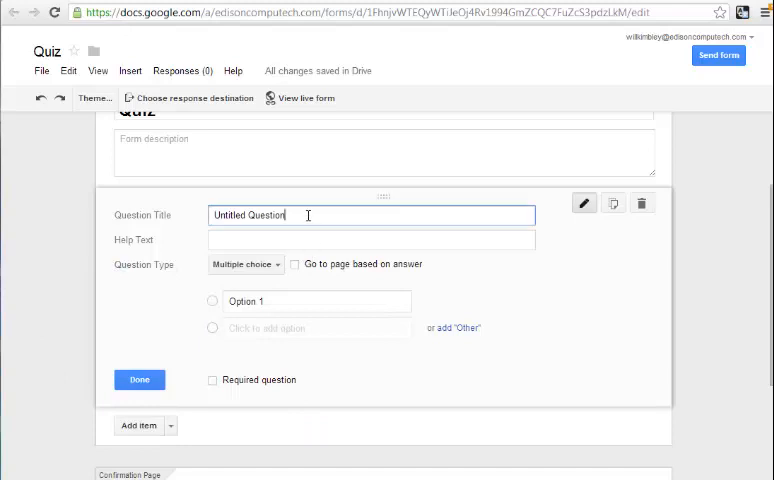
{"action": "type", "text": "W"}
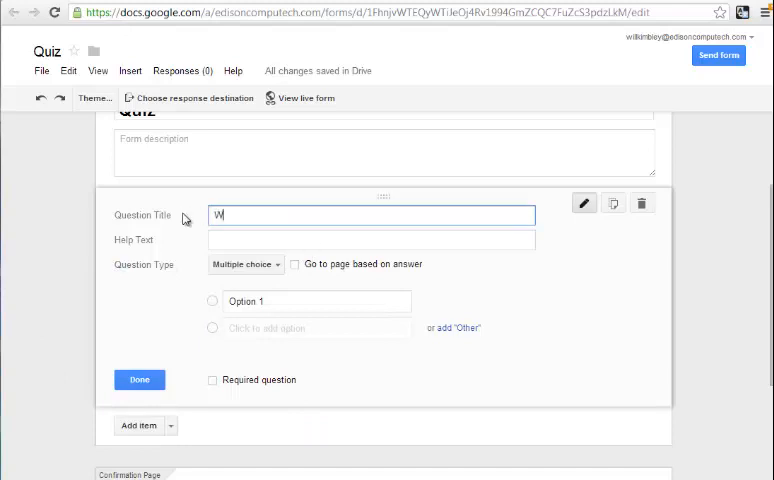
{"action": "type", "text": "hat color"}
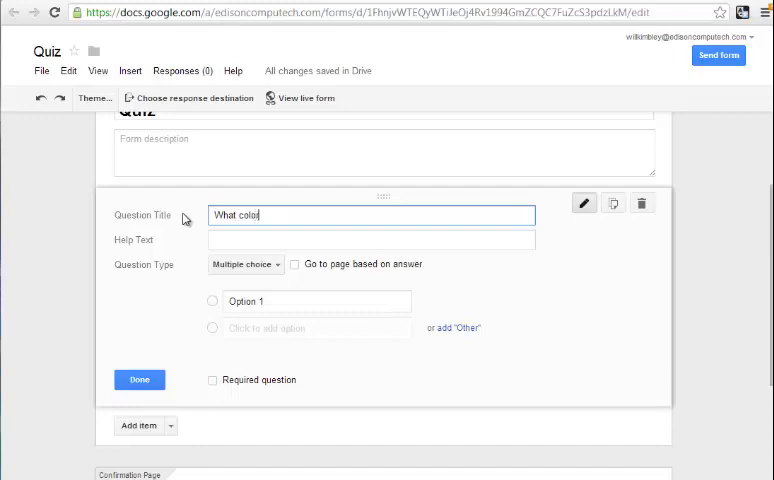
{"action": "type", "text": "is the sk"}
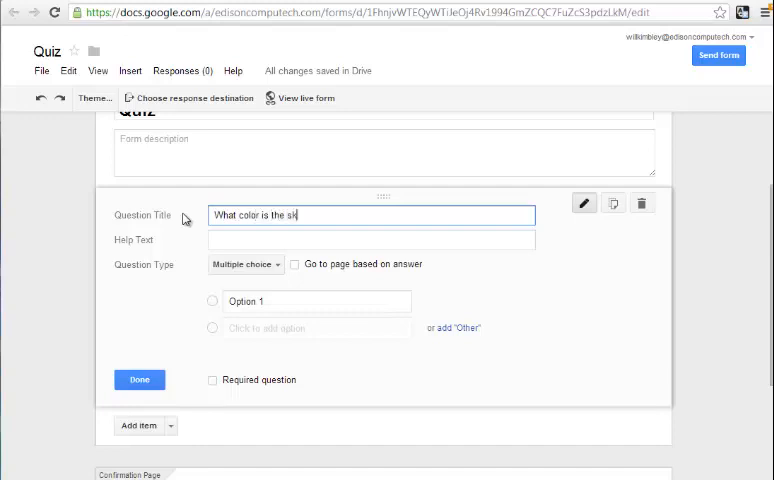
{"action": "type", "text": "y?"}
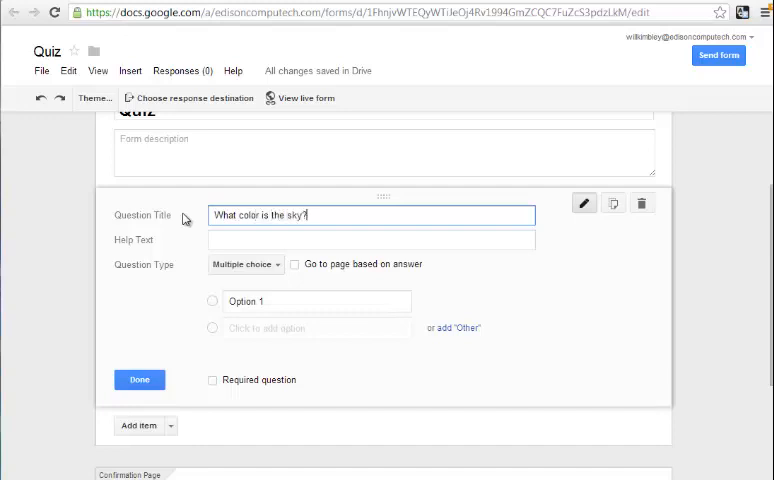
{"action": "left_click", "coordinate": [316, 300]}
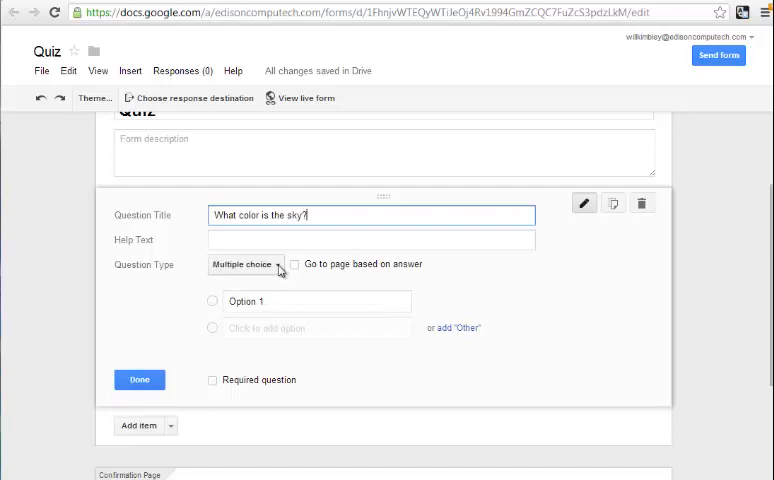
{"action": "left_click", "coordinate": [246, 264]}
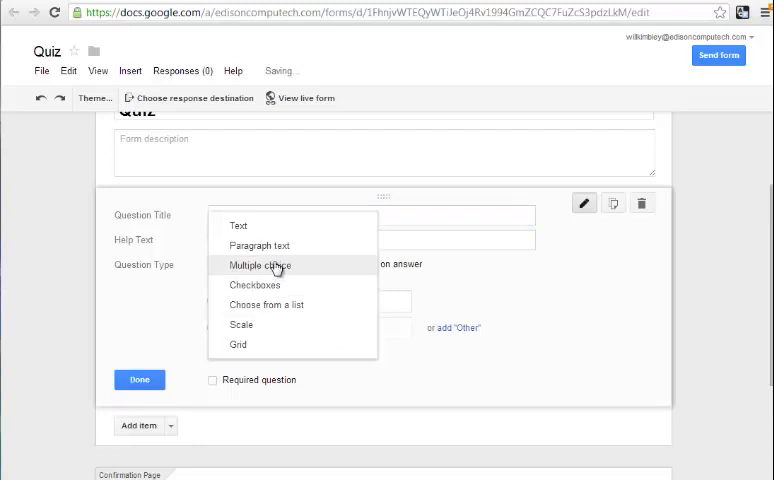
{"action": "left_click", "coordinate": [260, 264]}
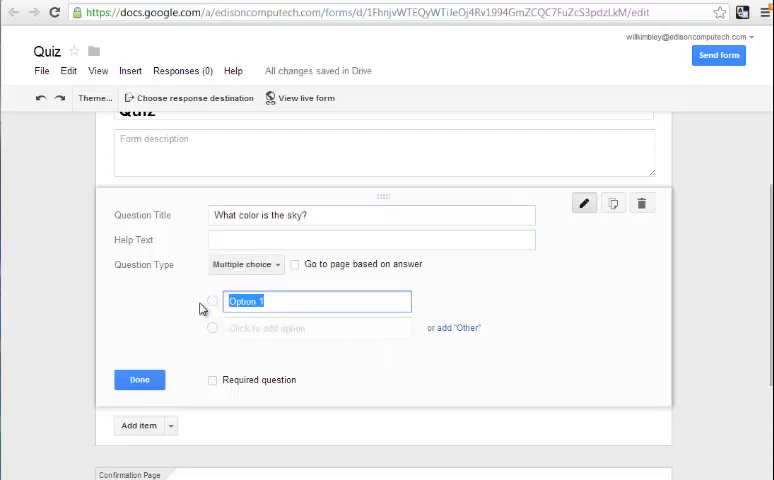
Add the answer choices Blue, Red, Yellow and Green
{"action": "type", "text": "Blue"}
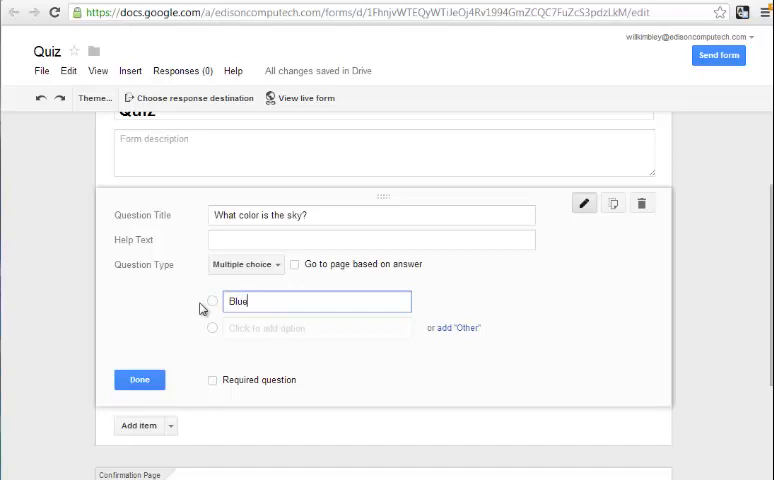
{"action": "left_click", "coordinate": [290, 328]}
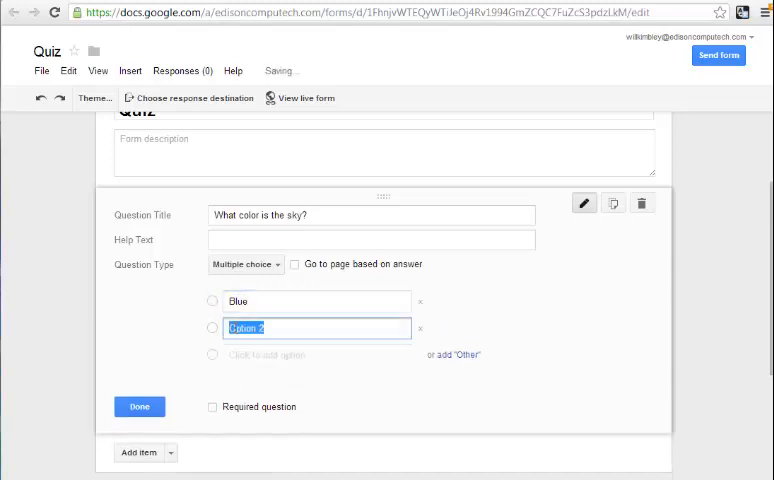
{"action": "type", "text": "Red"}
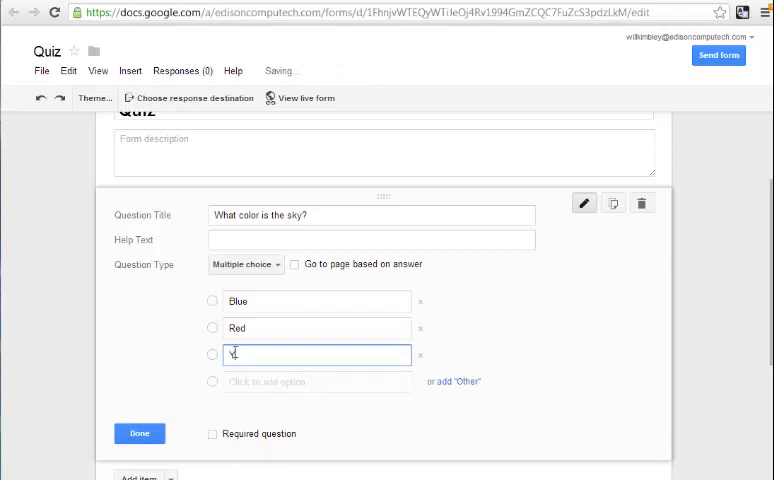
{"action": "type", "text": "Yellow"}
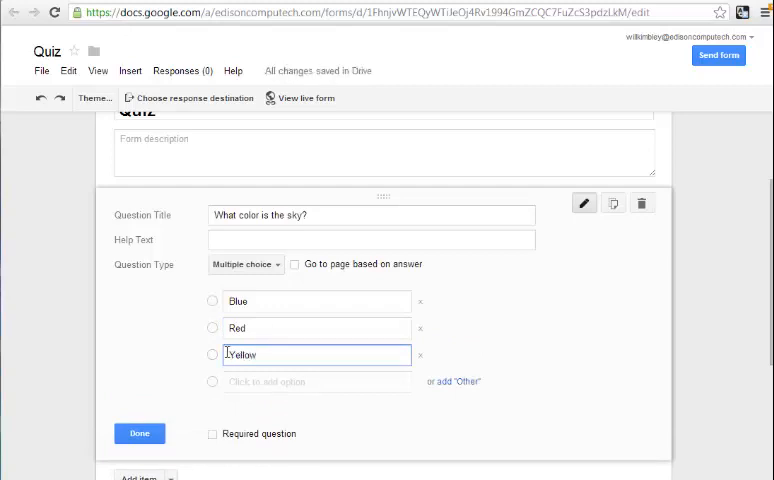
{"action": "type", "text": "g"}
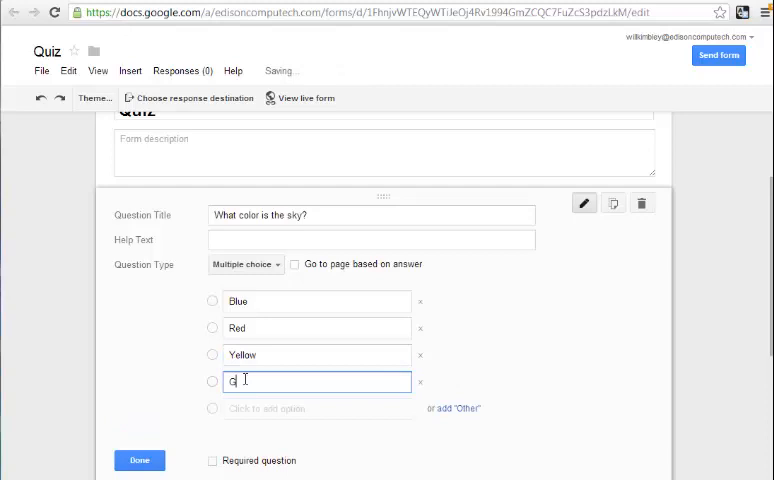
{"action": "type", "text": "reen"}
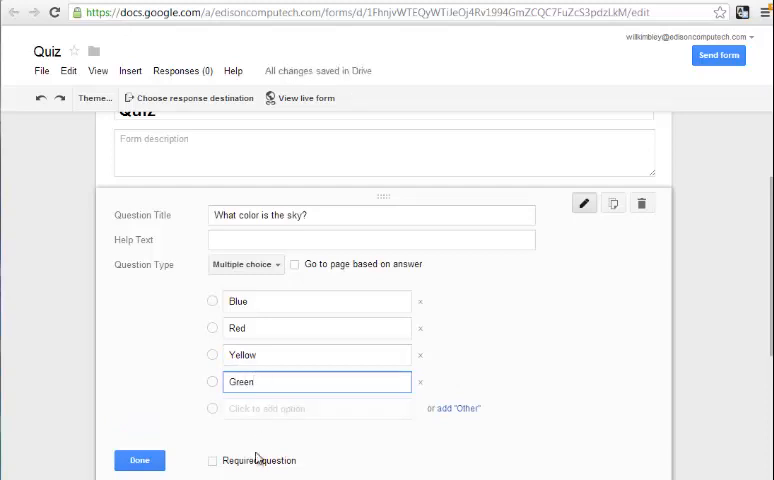
Mark the sky question as required and finish editing it
{"action": "left_click", "coordinate": [212, 462]}
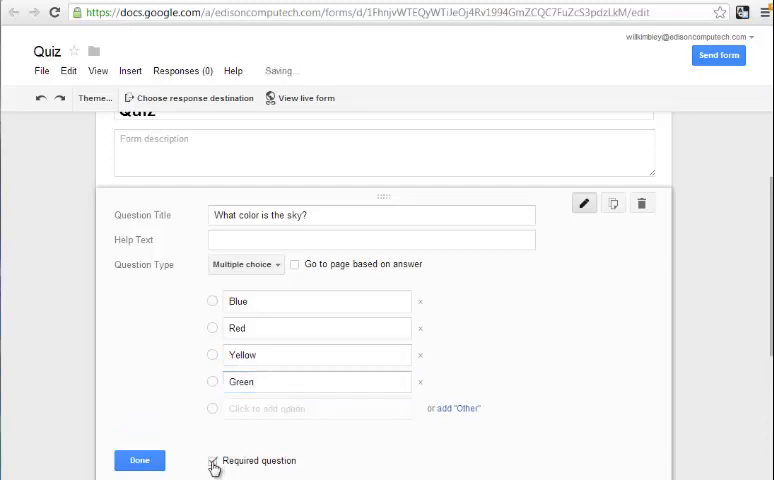
{"action": "left_click", "coordinate": [138, 456]}
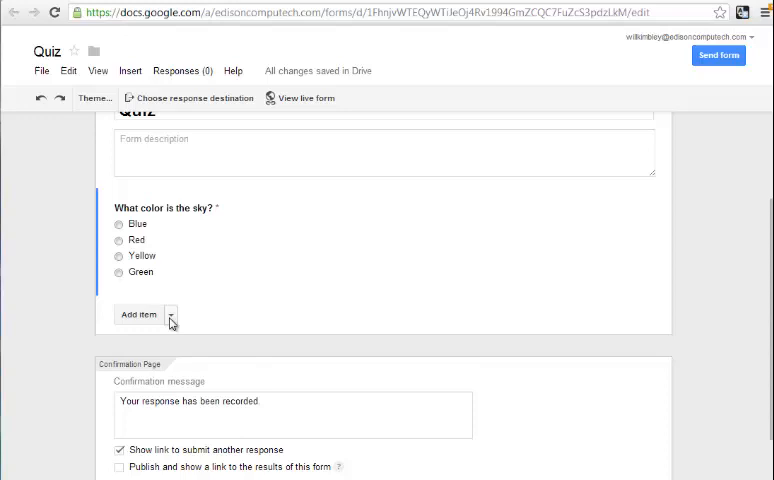
{"action": "mouse_move", "coordinate": [172, 320]}
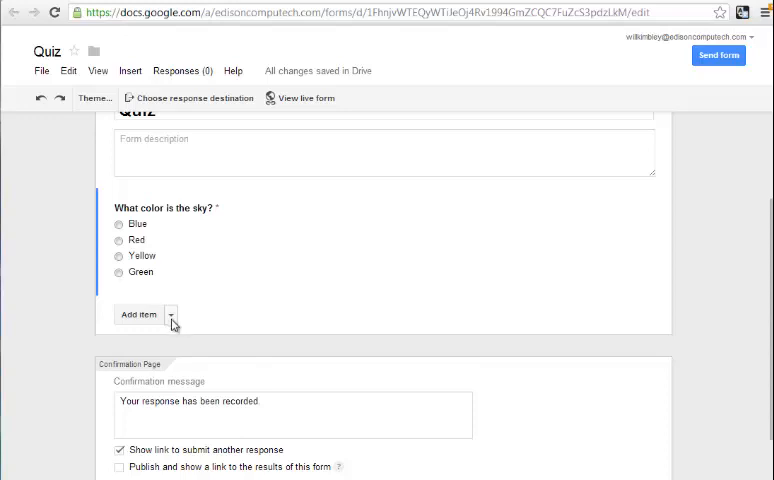
Insert a page break after the sky question via the Add item menu
{"action": "left_click", "coordinate": [172, 316]}
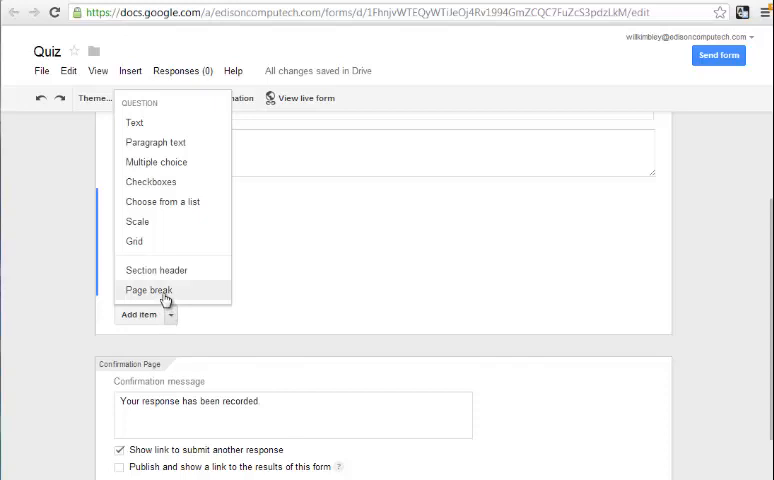
{"action": "left_click", "coordinate": [148, 288]}
{"action": "type", "text": "The sky"}
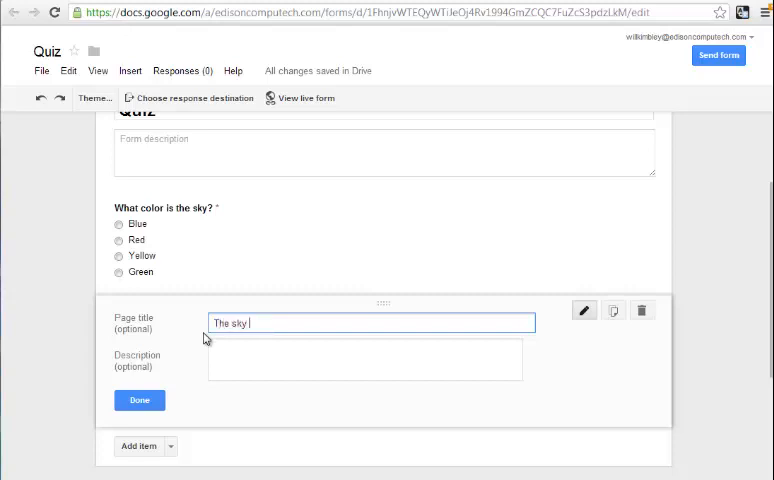
Title the page 'The sky is blue' with a description that it's actually not blue but appears that way, and save it
{"action": "type", "text": "is blue"}
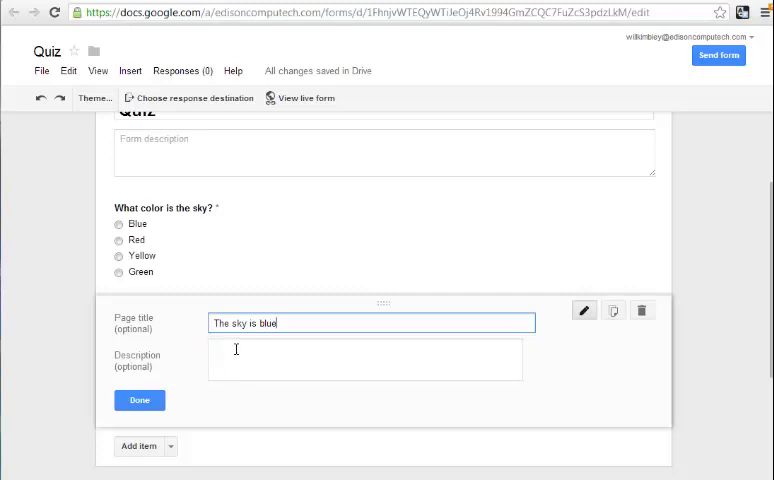
{"action": "left_click", "coordinate": [364, 358]}
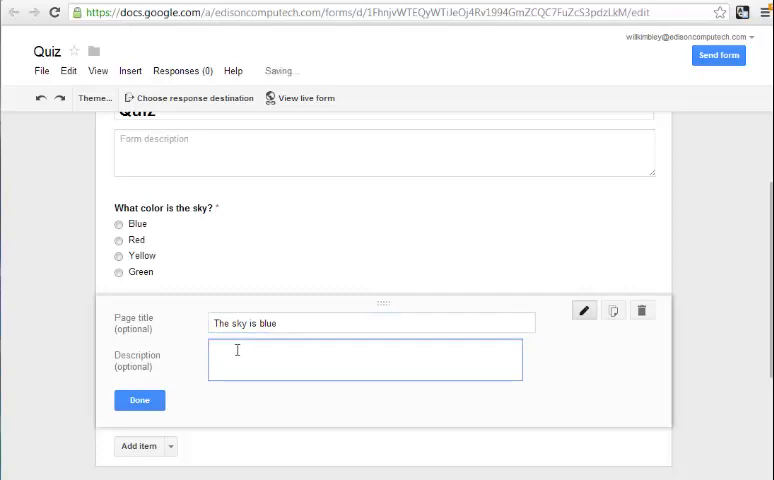
{"action": "type", "text": "It"}
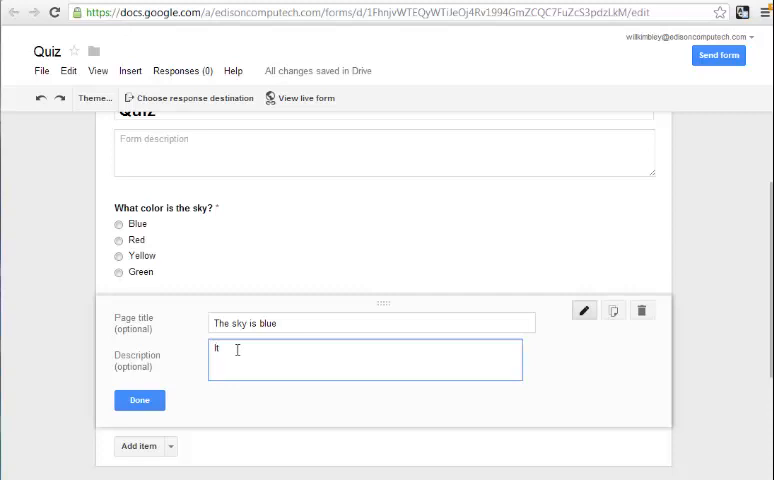
{"action": "type", "text": "s"}
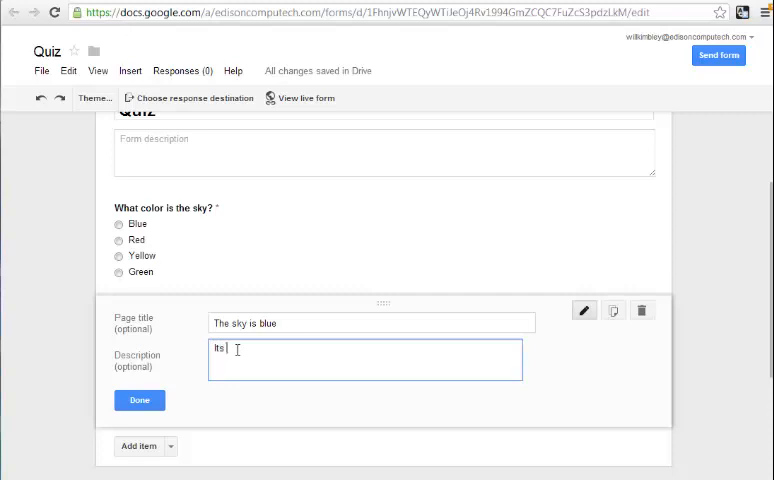
{"action": "type", "text": "actually"}
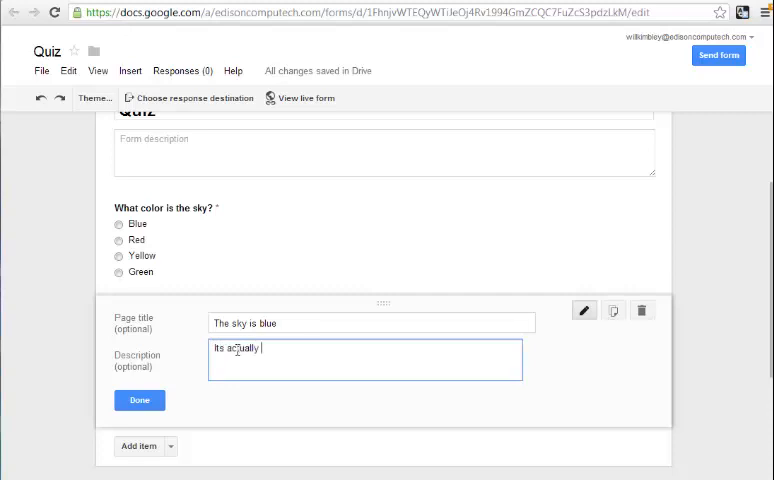
{"action": "type", "text": "not blue"}
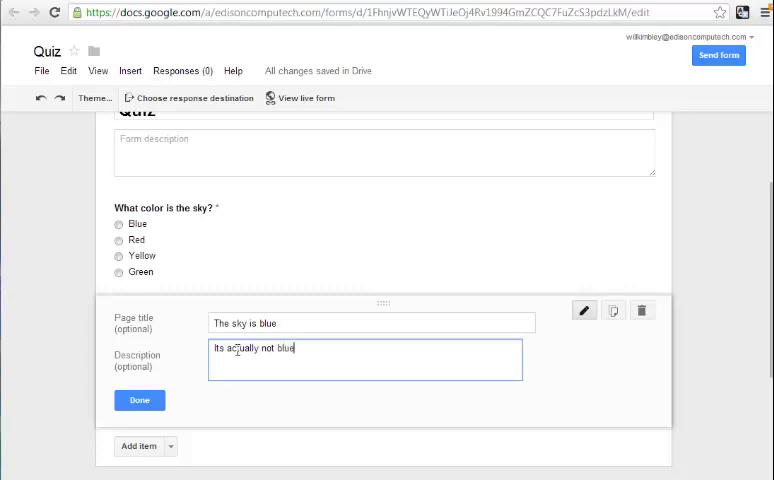
{"action": "type", "text": ", but it"}
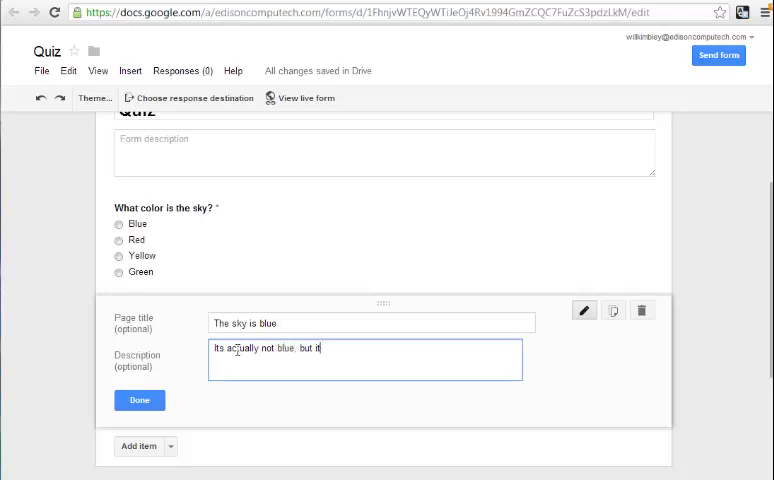
{"action": "type", "text": "appears that w"}
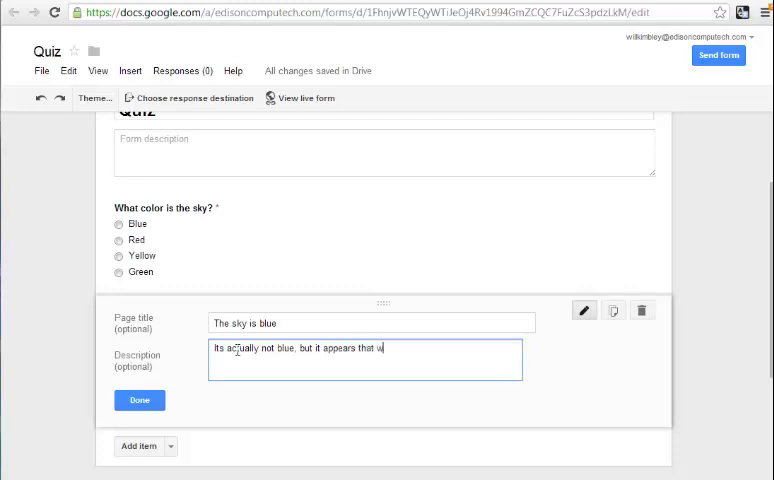
{"action": "type", "text": "ay..."}
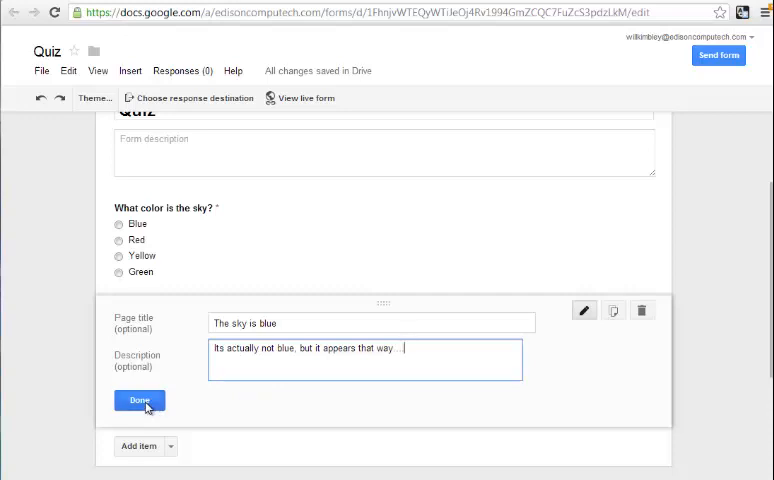
{"action": "left_click", "coordinate": [140, 400]}
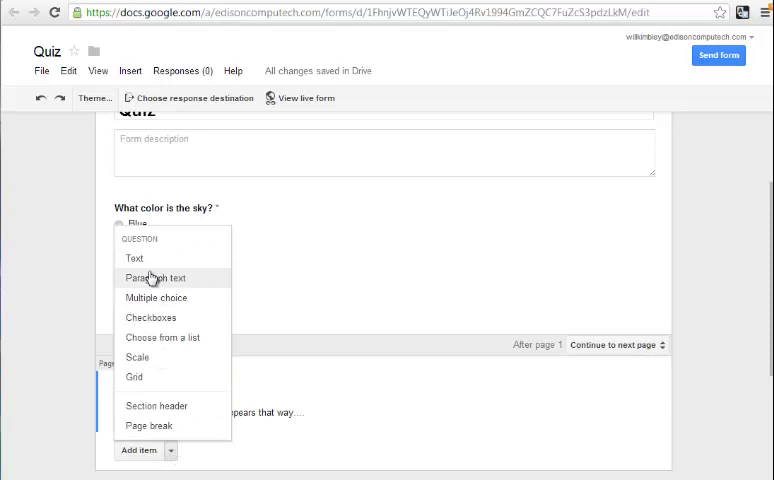
{"action": "mouse_move", "coordinate": [140, 284]}
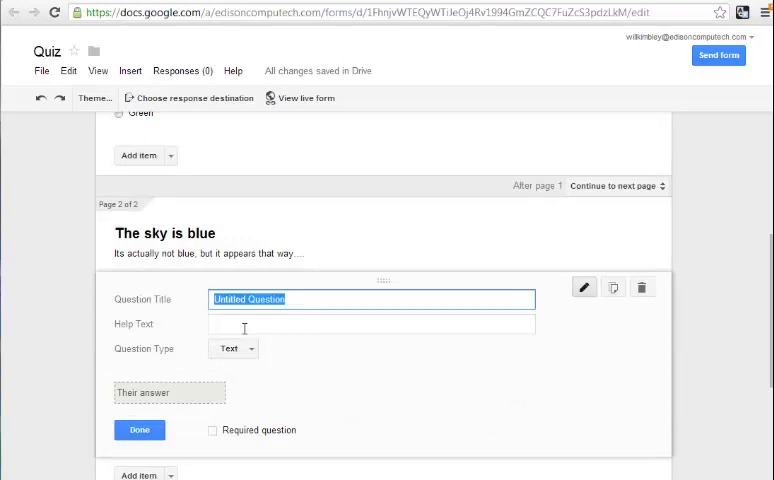
Enter 'How many miles in a light year?' as a required text question and save it
{"action": "type", "text": "How many miles in a light year?"}
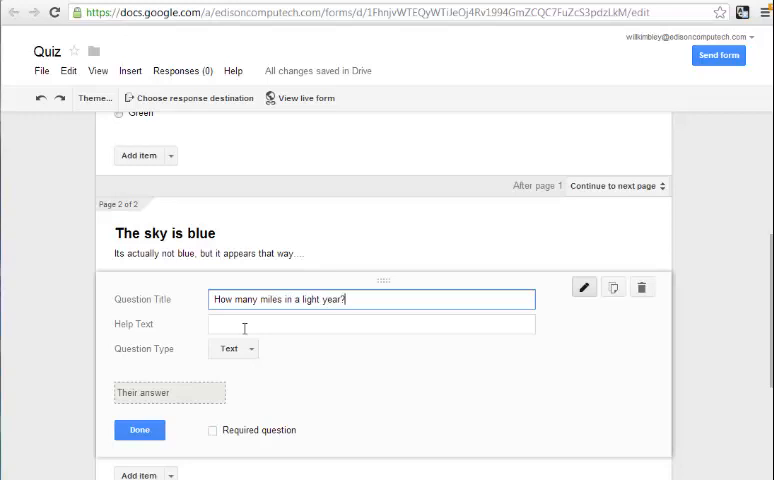
{"action": "mouse_move", "coordinate": [210, 444]}
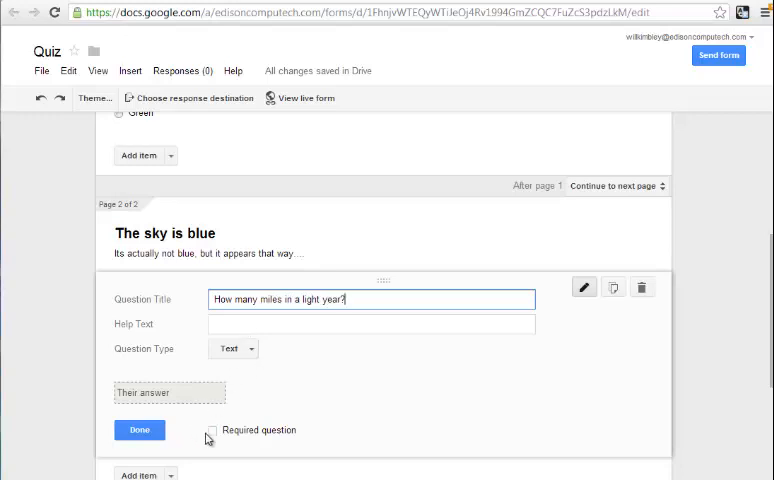
{"action": "left_click", "coordinate": [212, 430]}
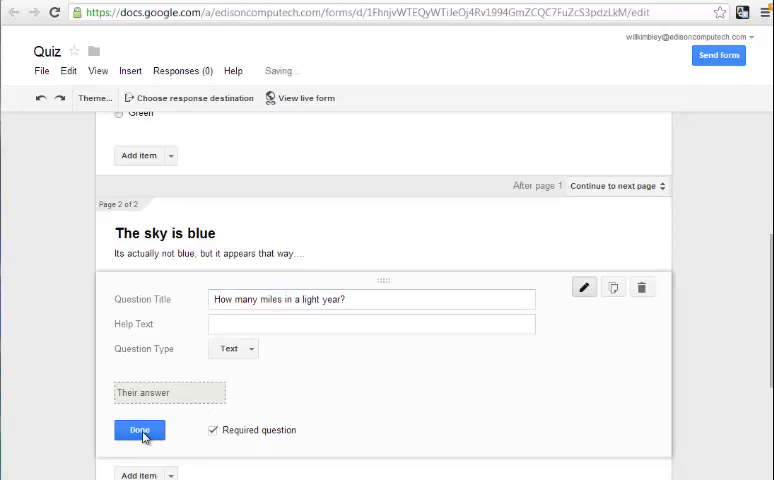
{"action": "left_click", "coordinate": [140, 430]}
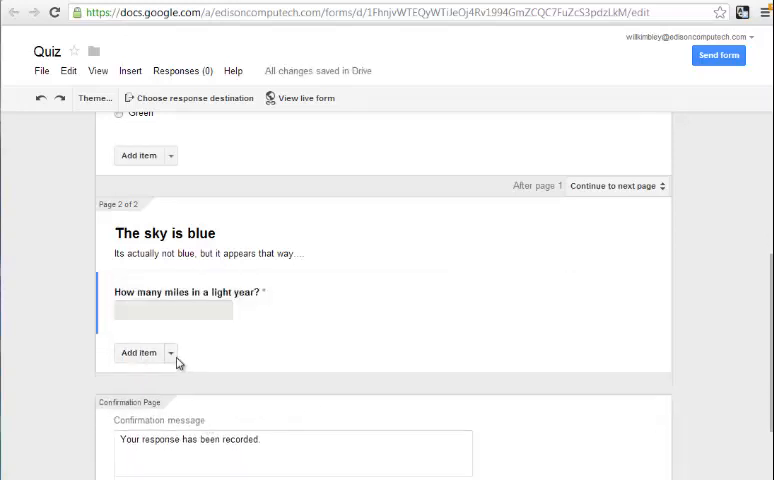
{"action": "mouse_move", "coordinate": [172, 356]}
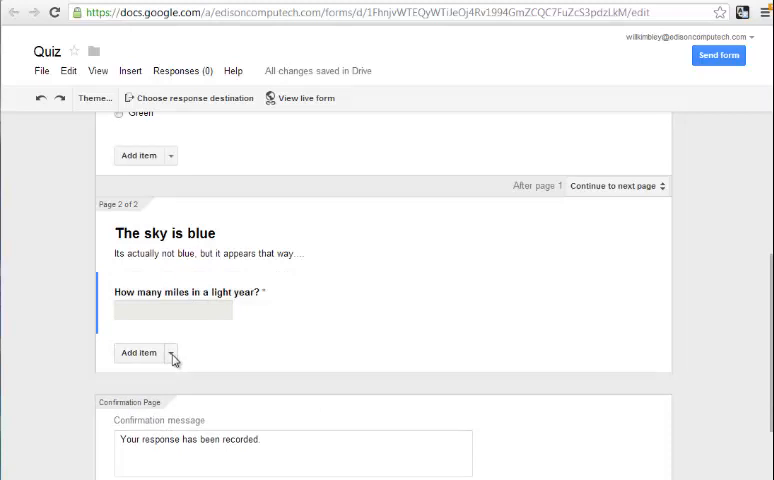
Insert a page break after the light-year question
{"action": "left_click", "coordinate": [170, 352]}
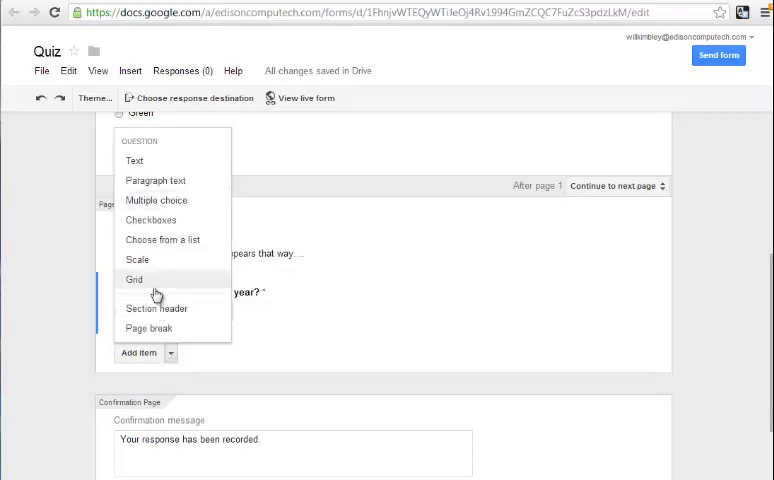
{"action": "mouse_move", "coordinate": [156, 328]}
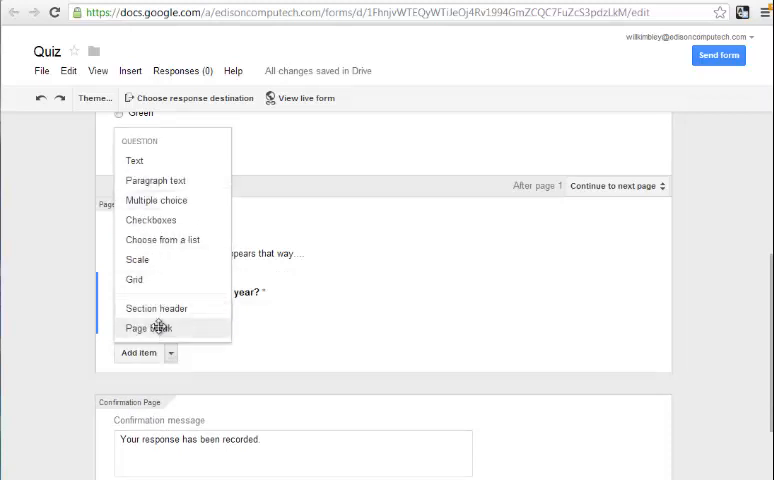
{"action": "left_click", "coordinate": [148, 328]}
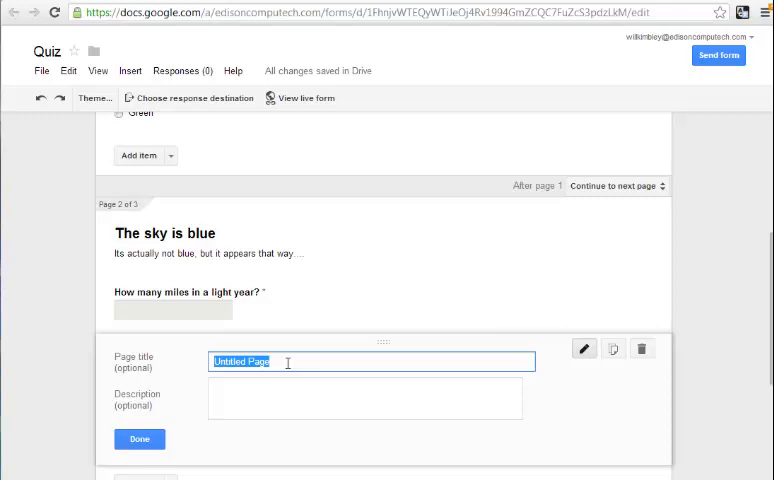
Title the page '186,000 times the number of seconds in a year' and save it
{"action": "type", "text": "188"}
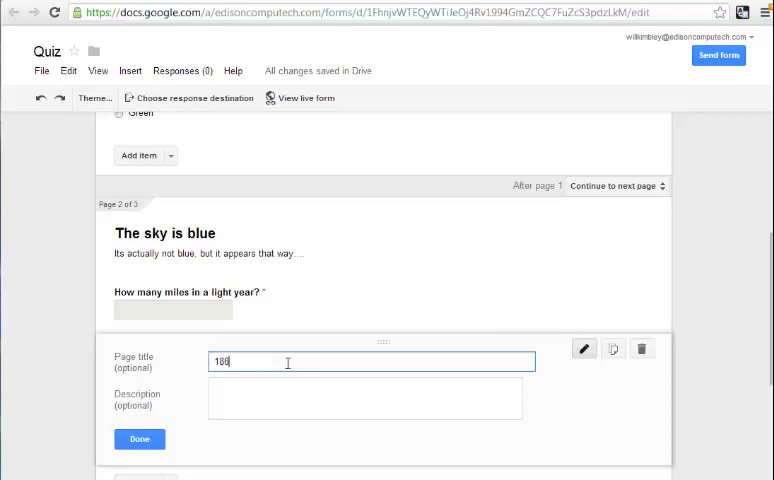
{"action": "type", "text": "6"}
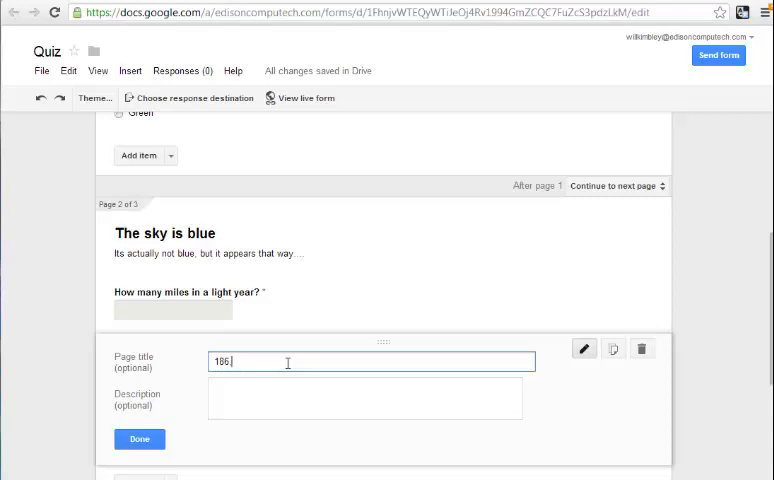
{"action": "type", "text": ",000"}
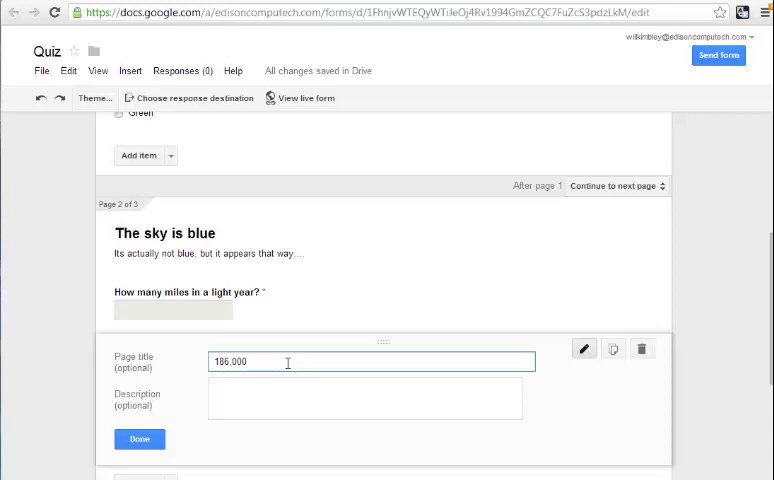
{"action": "type", "text": "times the number of s"}
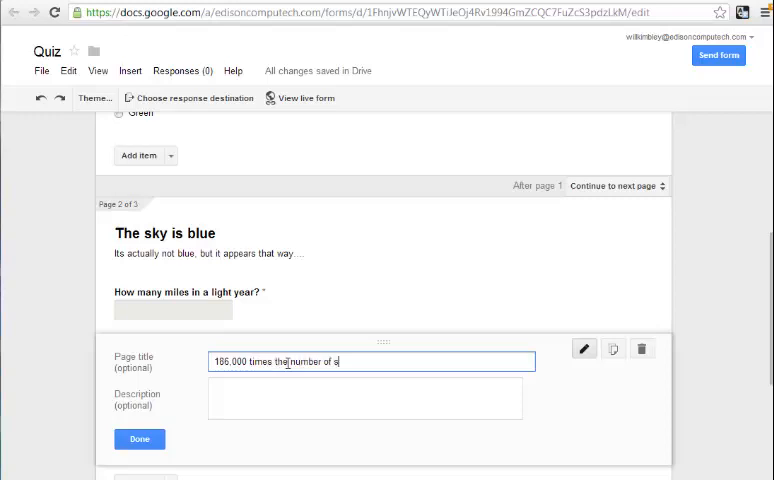
{"action": "type", "text": "econds in a year"}
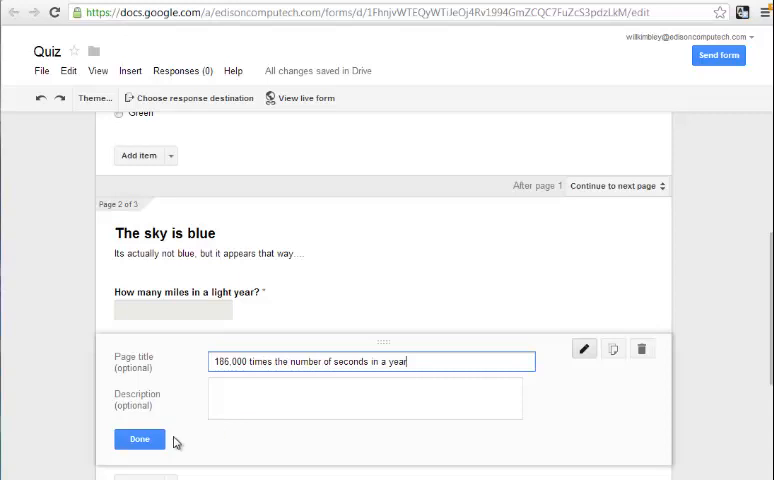
{"action": "left_click", "coordinate": [140, 440]}
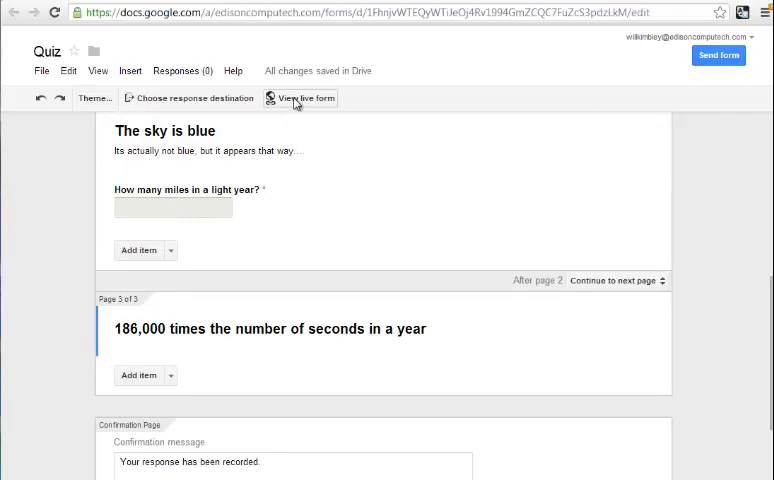
In the live form, answer Yellow to the sky question and continue to page 2
{"action": "left_click", "coordinate": [294, 98]}
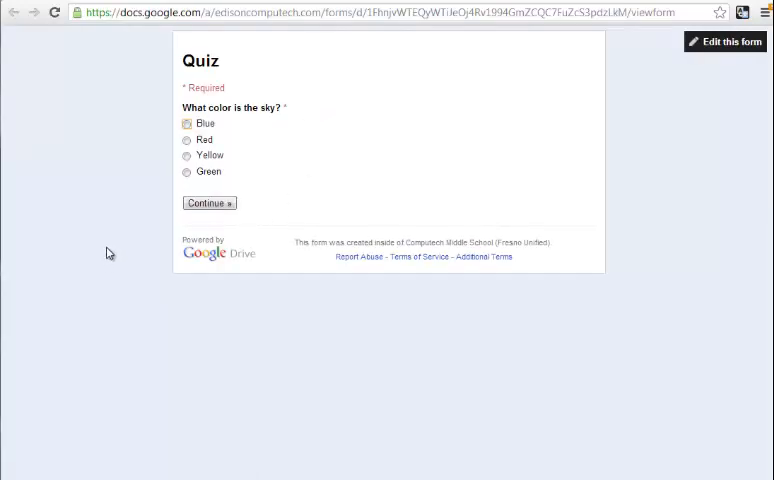
{"action": "left_click", "coordinate": [188, 156]}
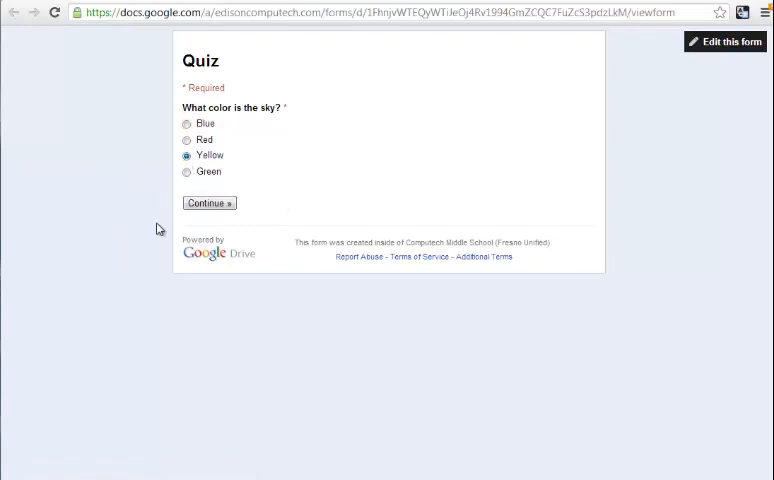
{"action": "left_click", "coordinate": [208, 204]}
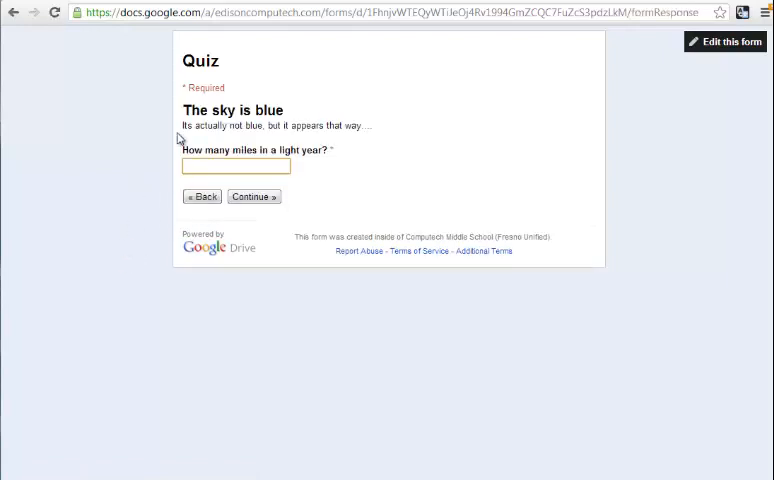
{"action": "mouse_move", "coordinate": [348, 138]}
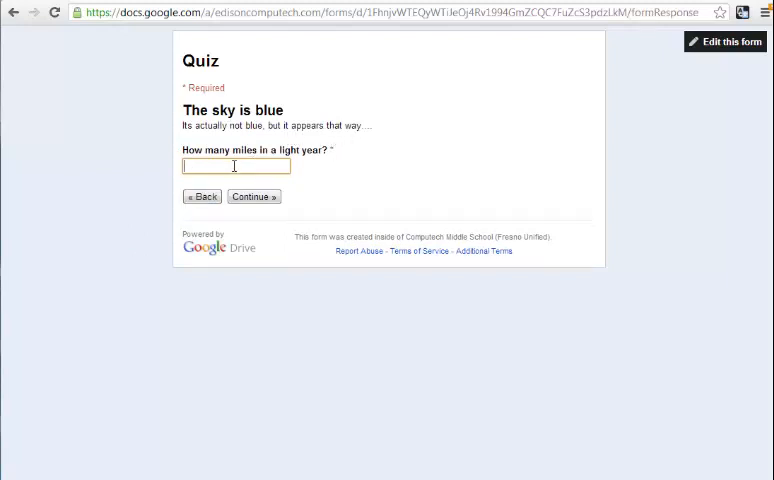
Answer 3 to the light-year question and continue to the answer page
{"action": "type", "text": "3"}
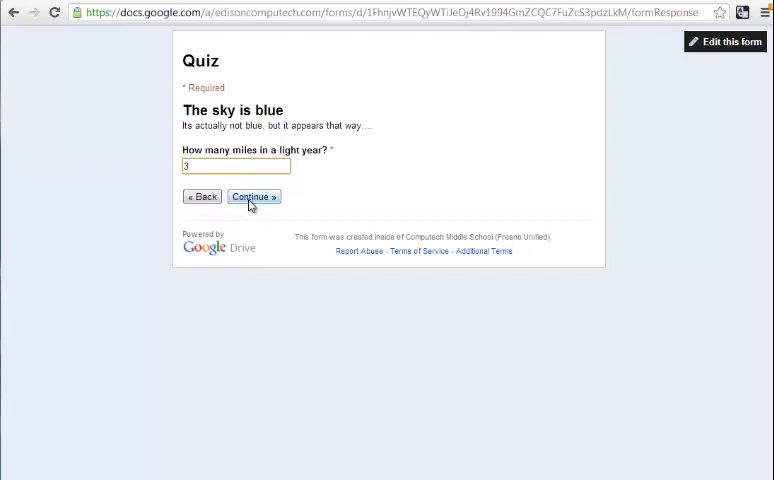
{"action": "left_click", "coordinate": [252, 196]}
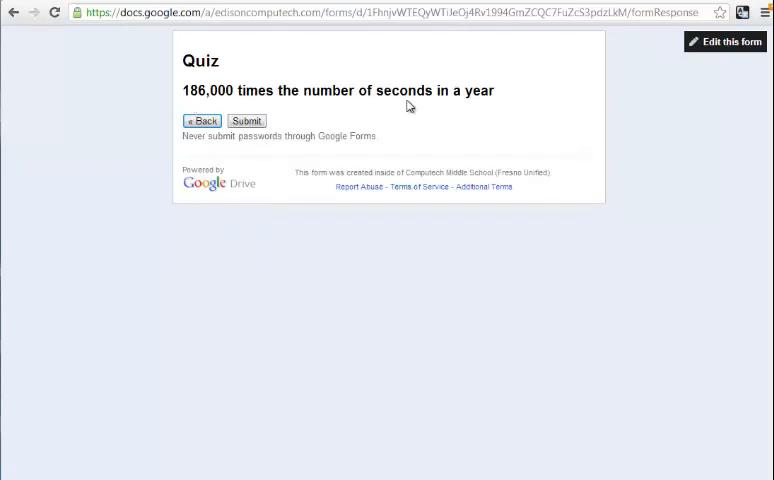
{"action": "mouse_move", "coordinate": [248, 136]}
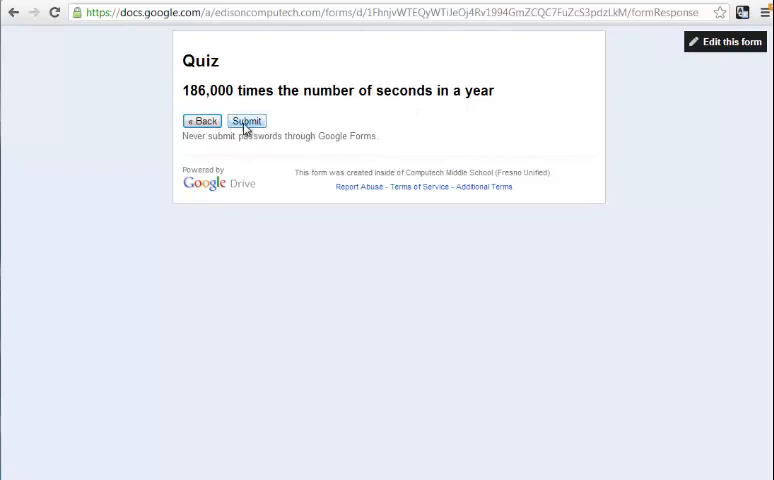
{"action": "mouse_move", "coordinate": [512, 396]}
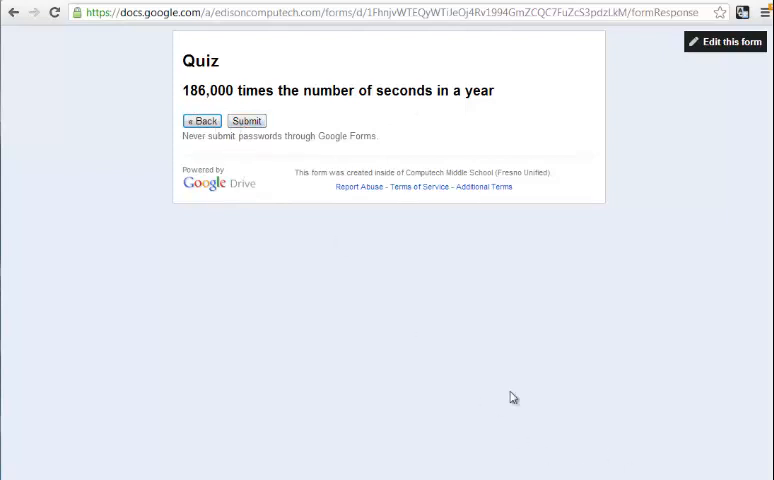
{"action": "mouse_move", "coordinate": [346, 334]}
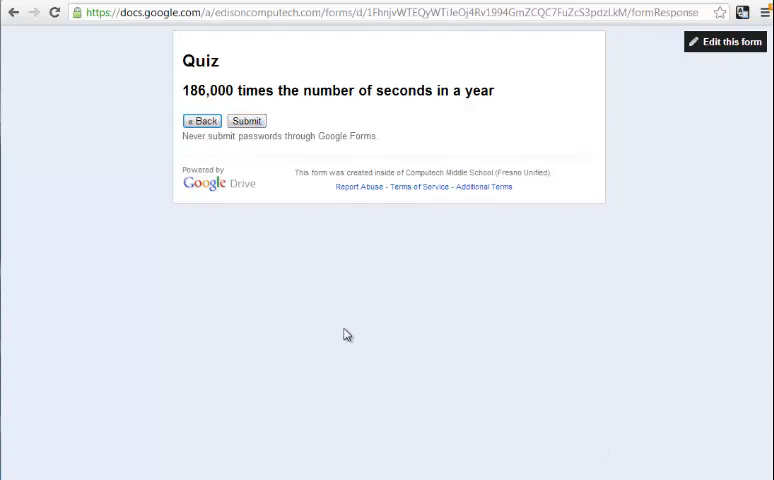